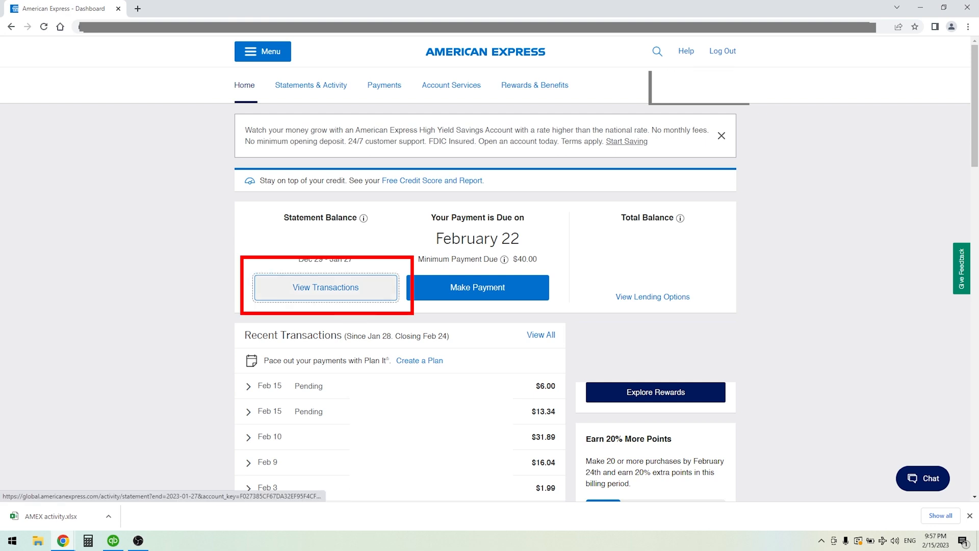
Go from the dashboard's View Transactions to the Card Activity search form.
click(326, 287)
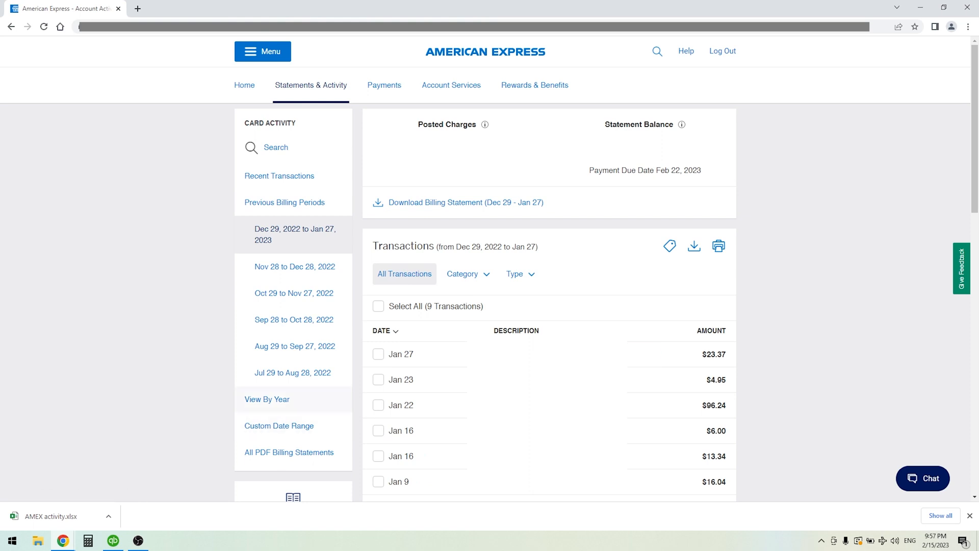
click(275, 147)
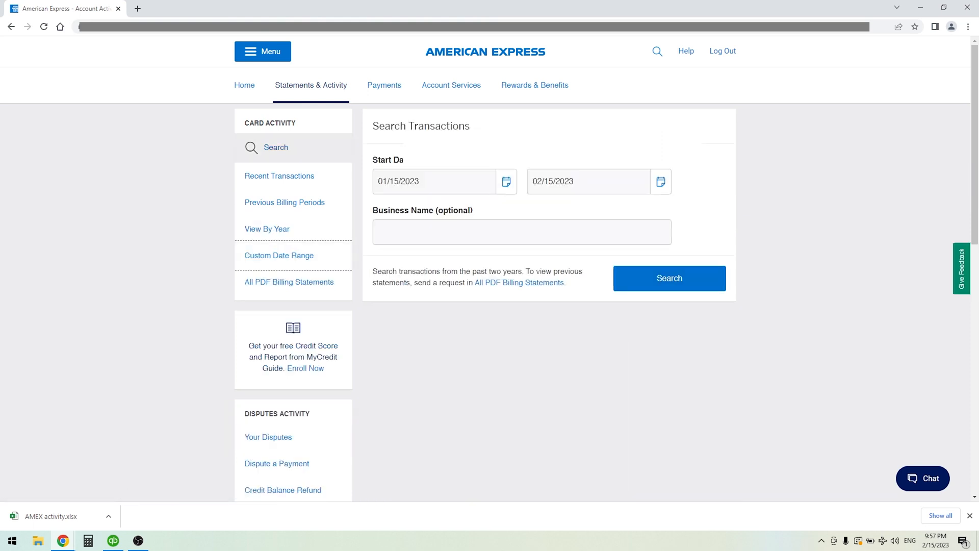
Set the search range from 01/01/2022 to 12/31/2022 and run the search.
click(506, 181)
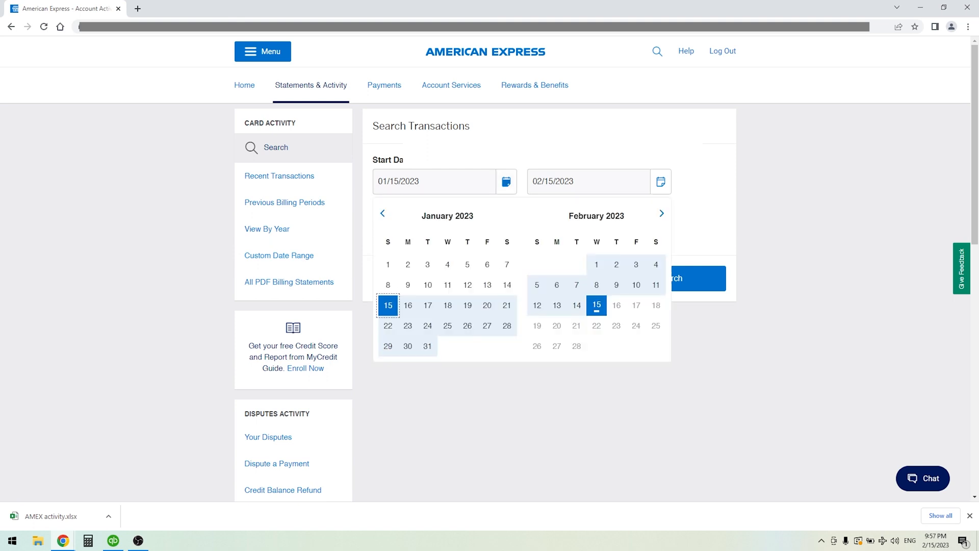
click(383, 213)
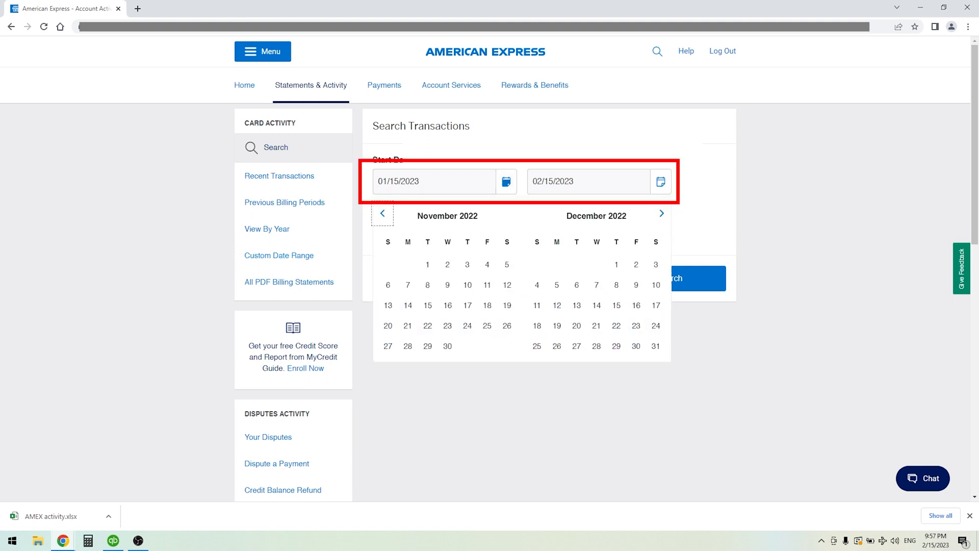
click(381, 214)
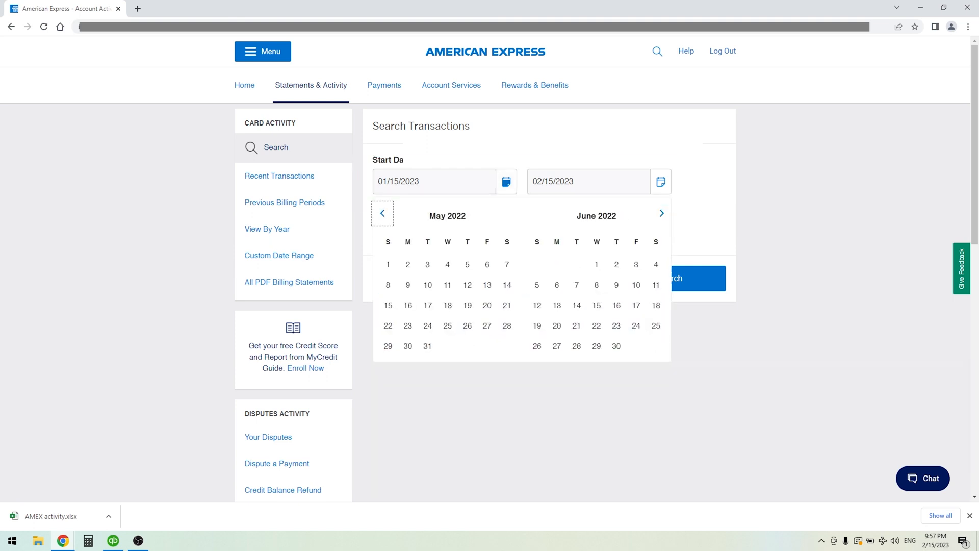
click(382, 213)
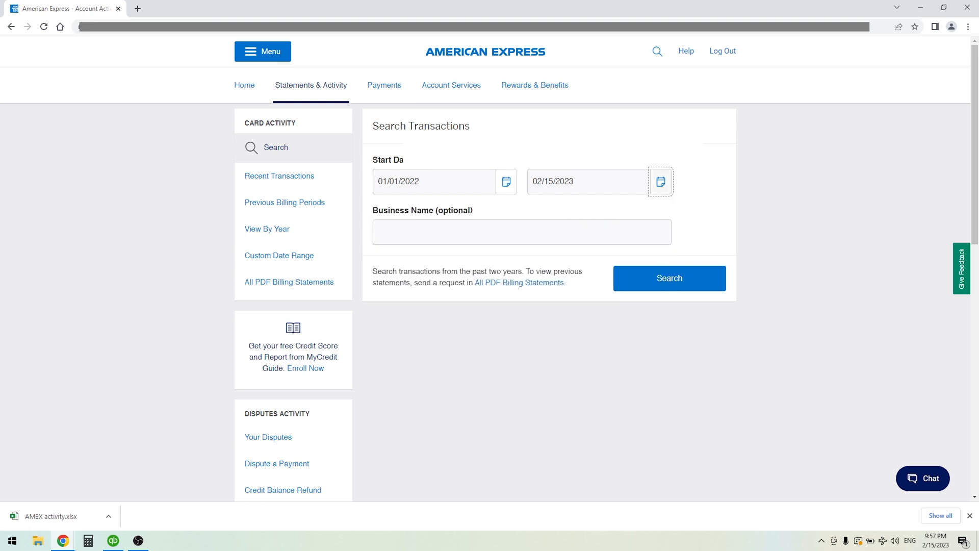
click(660, 181)
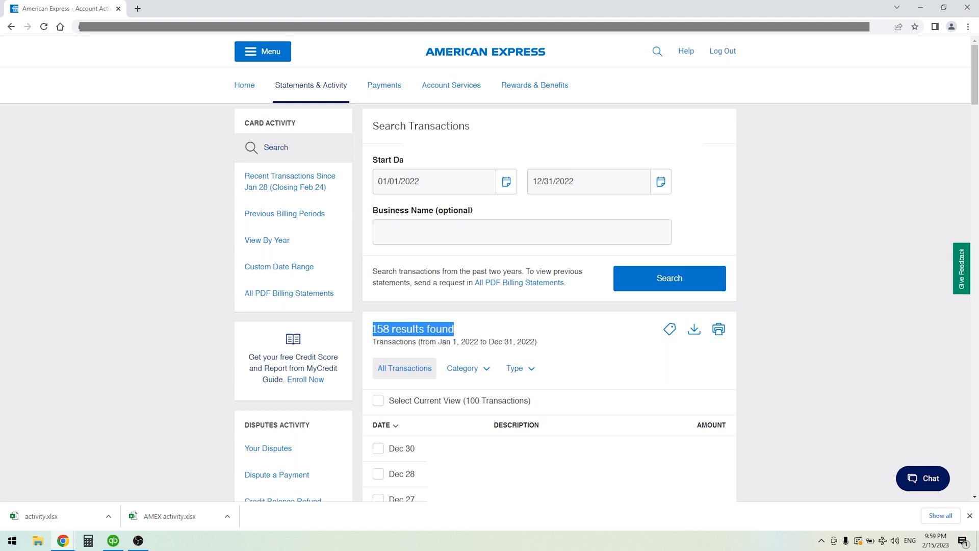
mouse_move(694, 329)
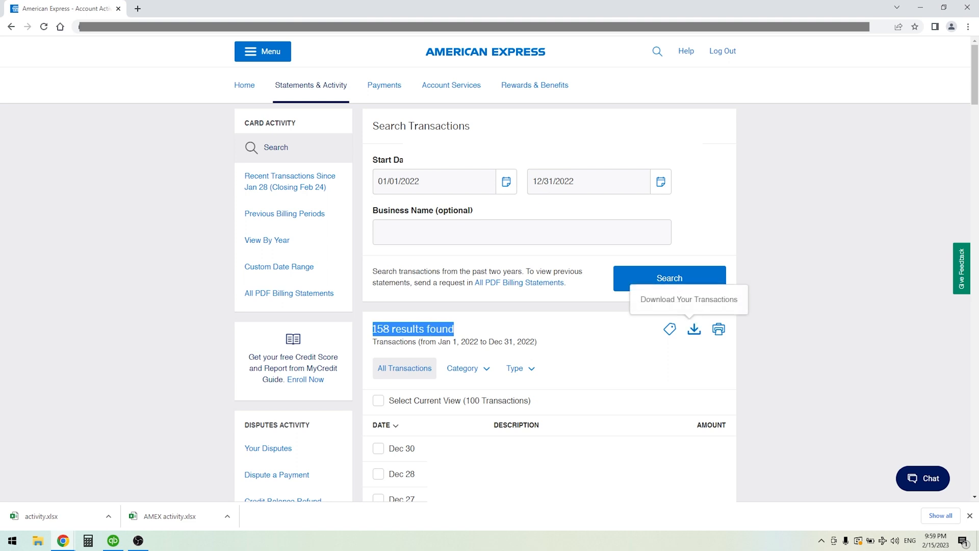
Export the 2022 results to Excel with additional details included.
click(693, 329)
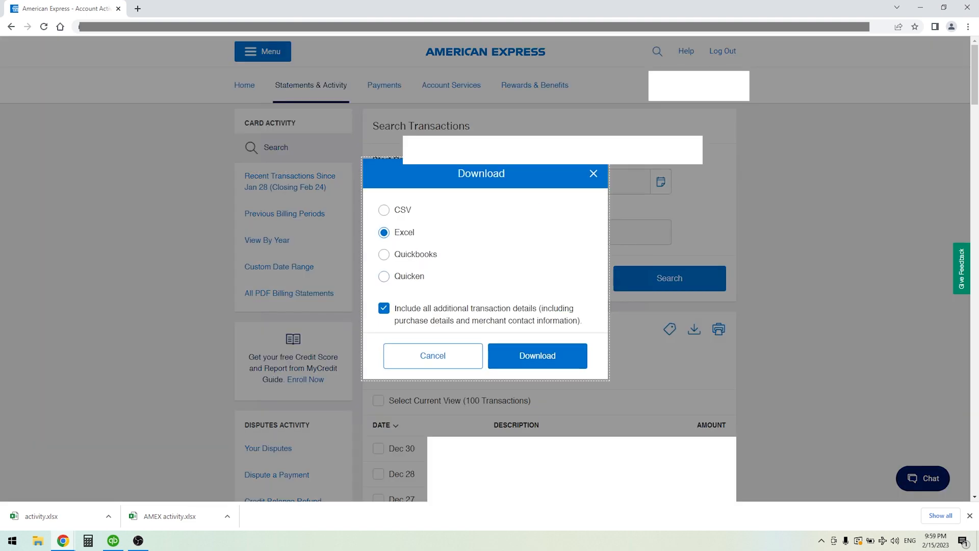
click(536, 356)
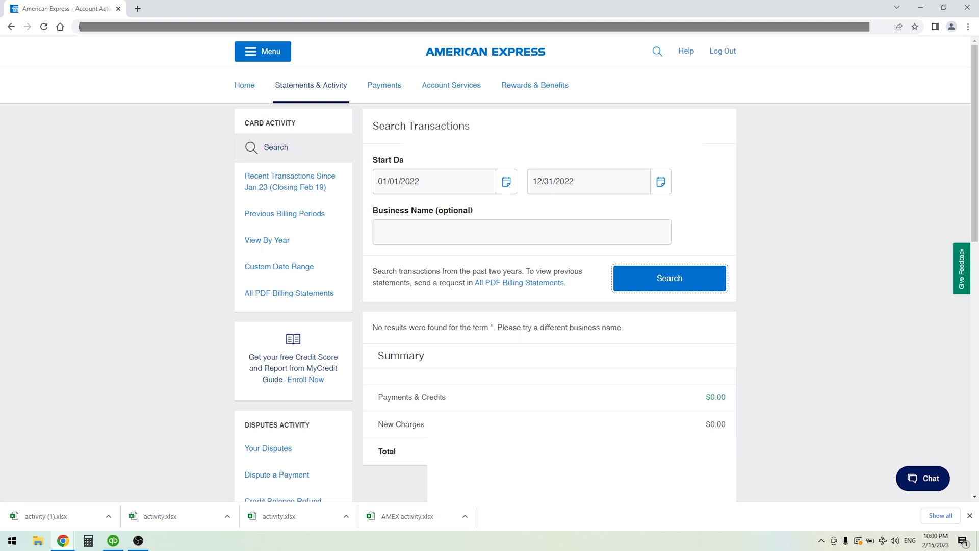